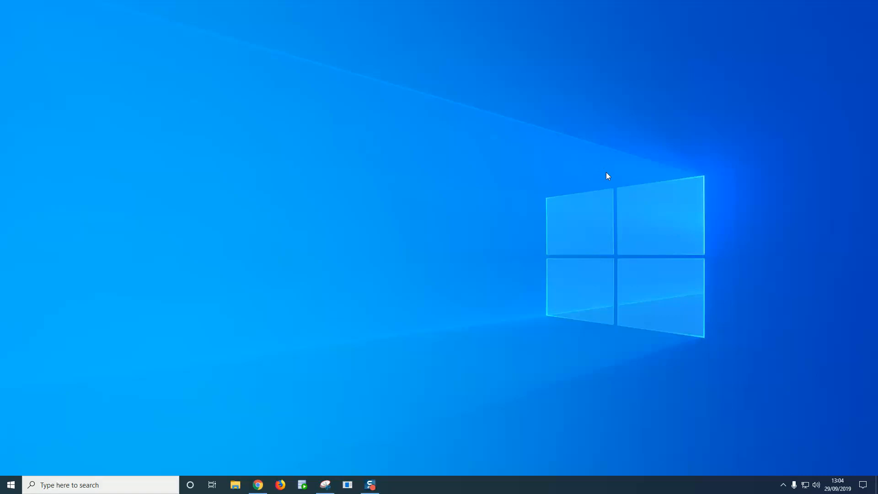
mouse_move(604, 174)
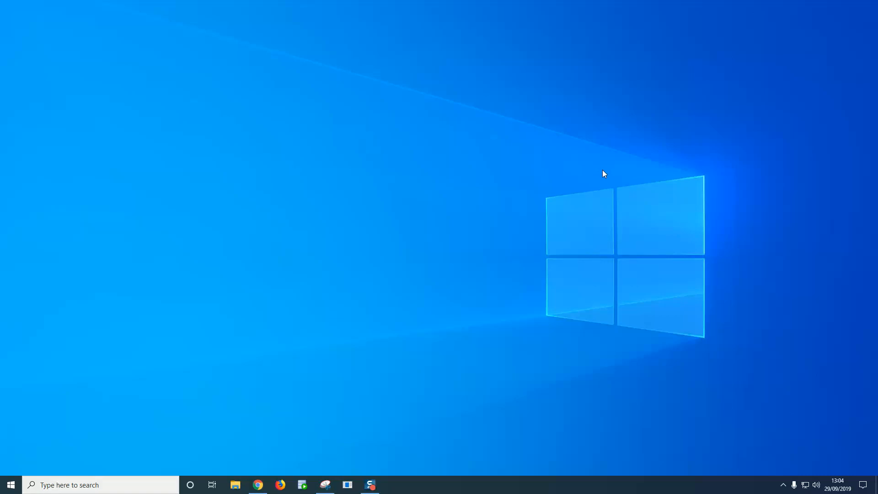
mouse_move(599, 171)
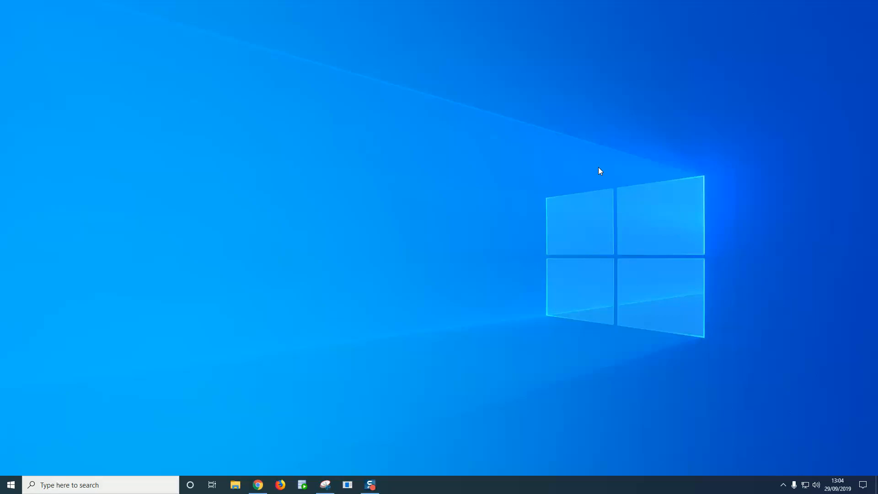
mouse_move(604, 175)
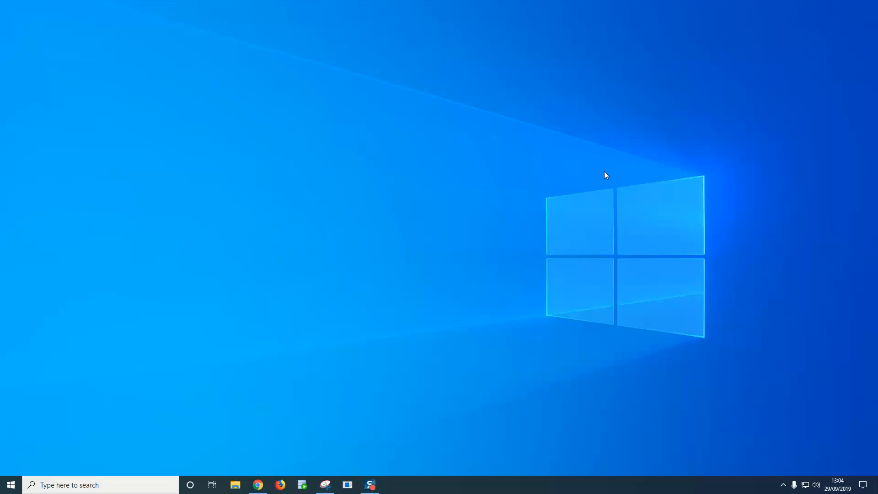
mouse_move(603, 177)
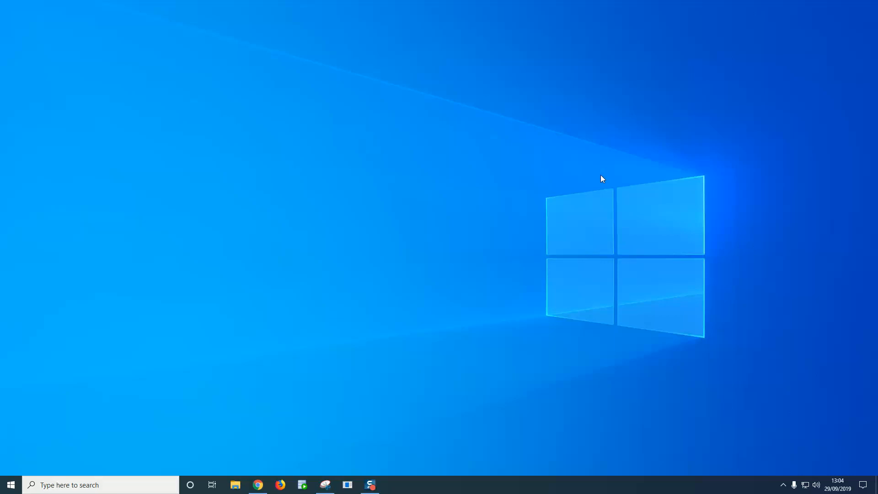
mouse_move(590, 177)
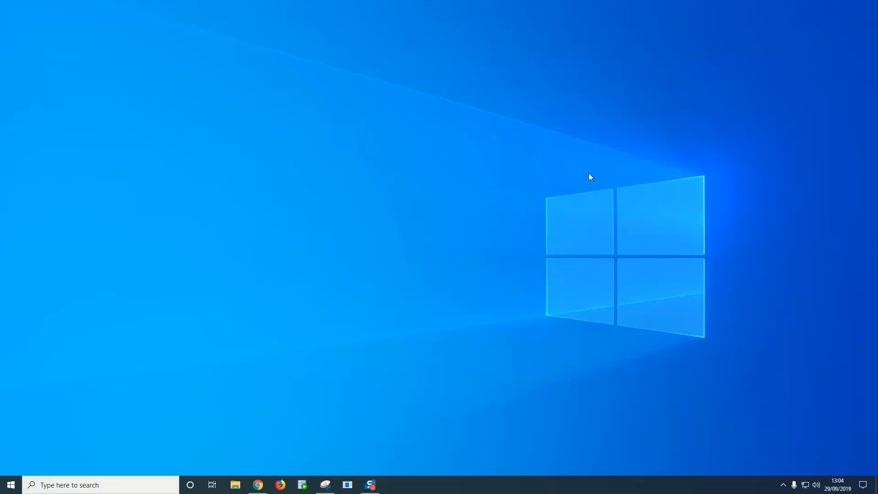
mouse_move(546, 167)
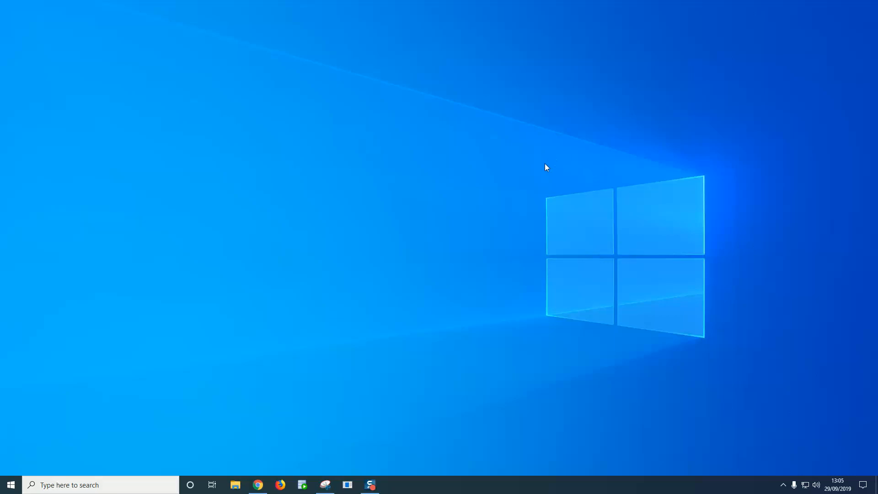
mouse_move(55, 448)
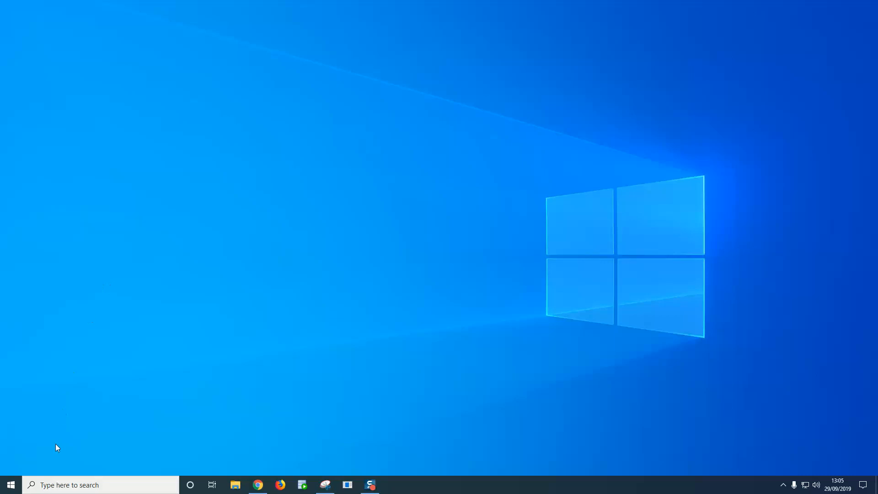
mouse_move(44, 479)
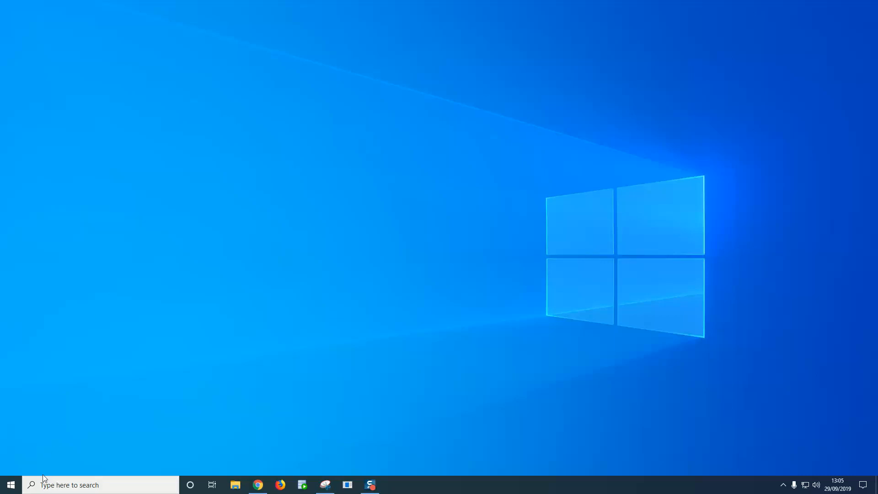
mouse_move(10, 484)
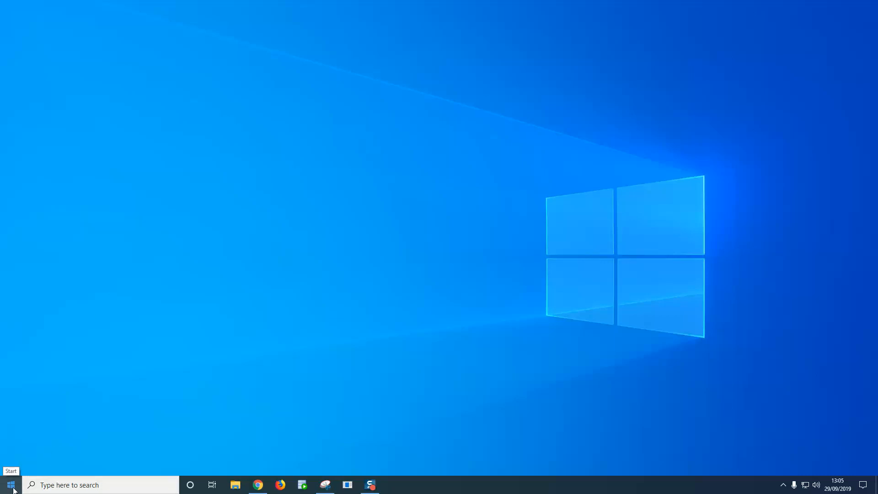
Step: Search 'reset' from Start and Settings, then begin the search again from the taskbar box
left_click(10, 484)
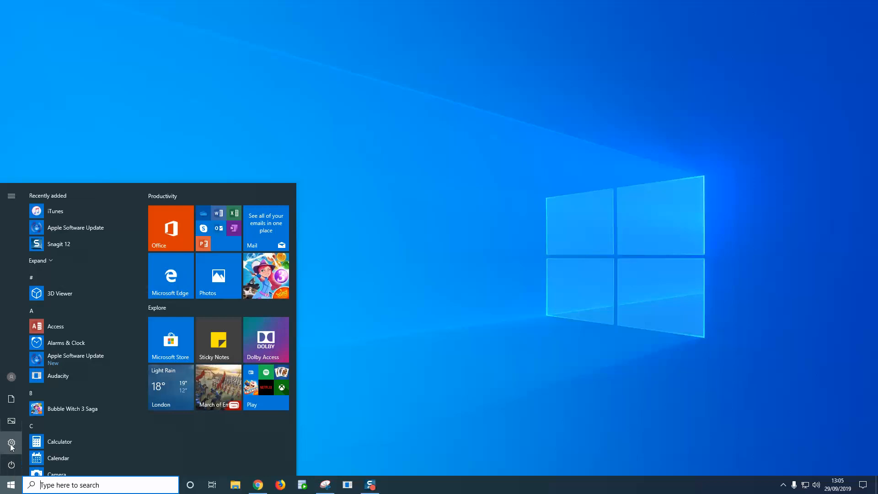
left_click(11, 442)
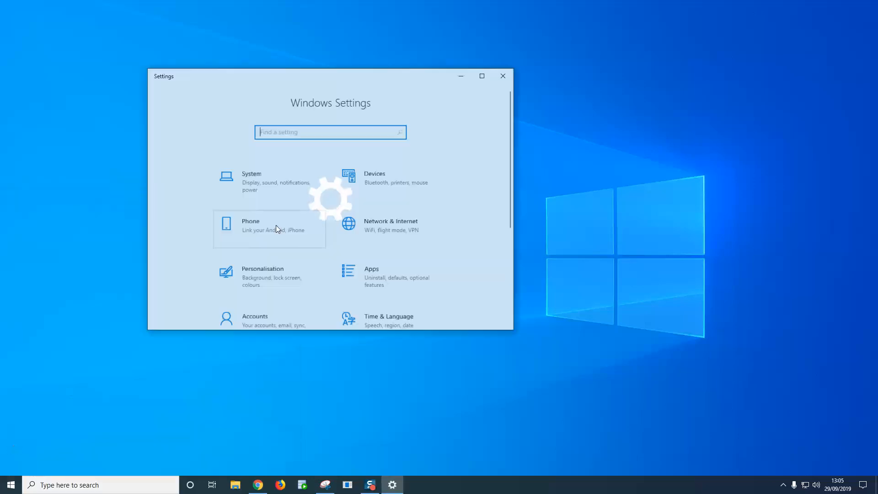
type("f")
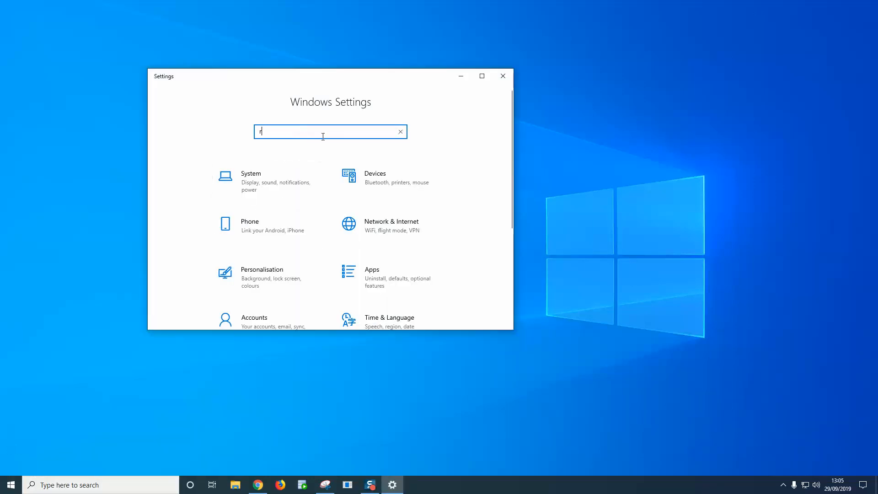
type("eset")
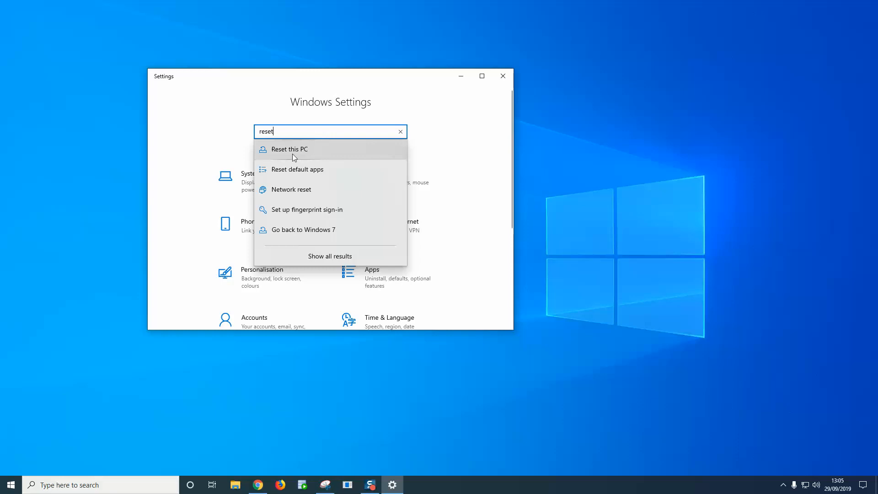
left_click(502, 76)
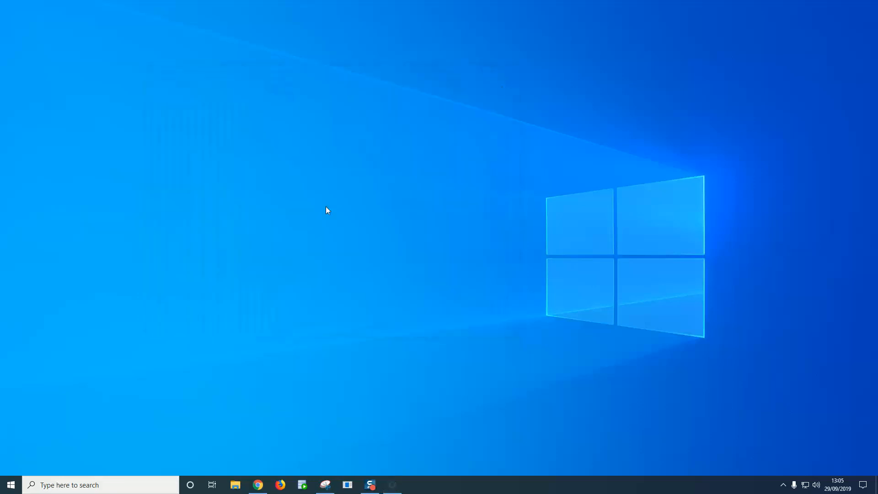
left_click(84, 484)
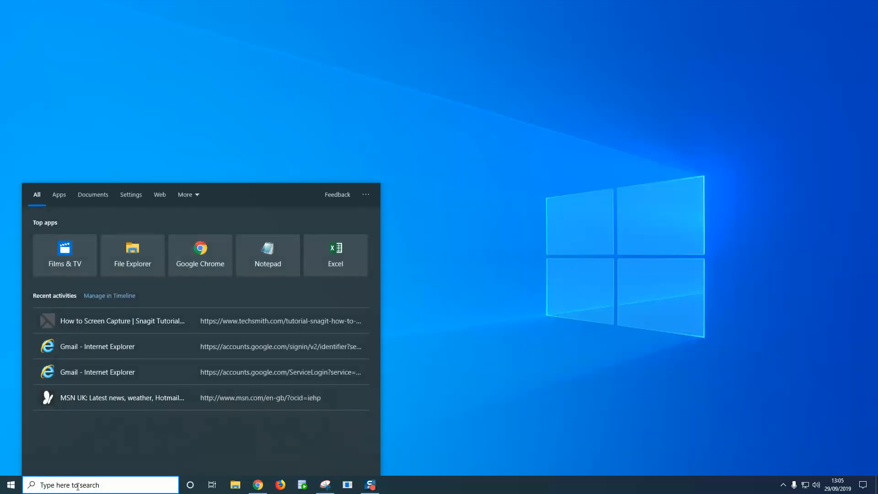
type("reset")
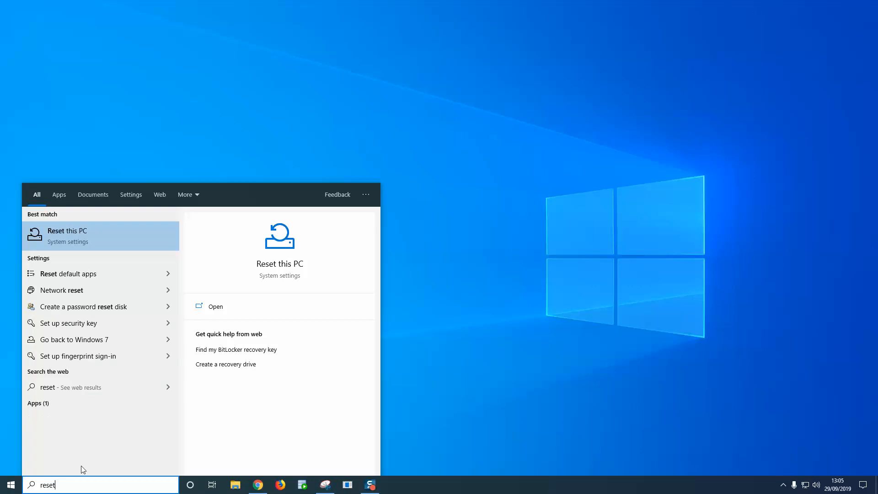
mouse_move(68, 246)
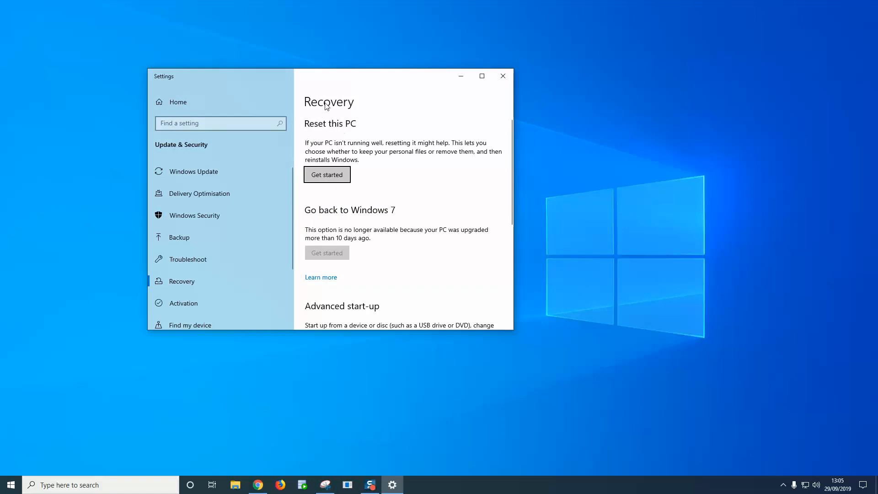
mouse_move(317, 132)
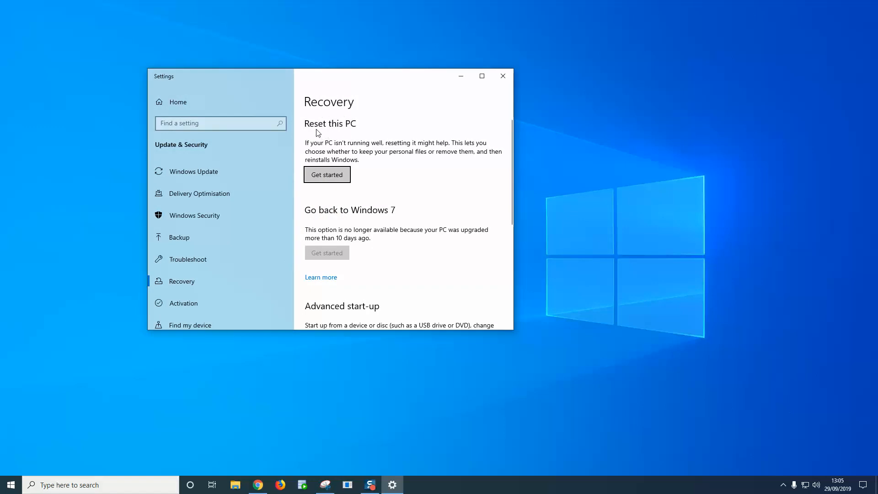
mouse_move(343, 150)
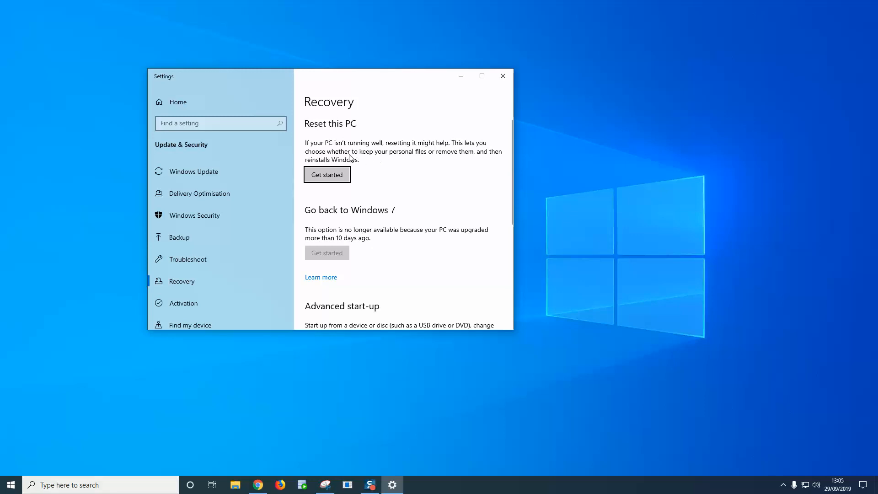
mouse_move(486, 160)
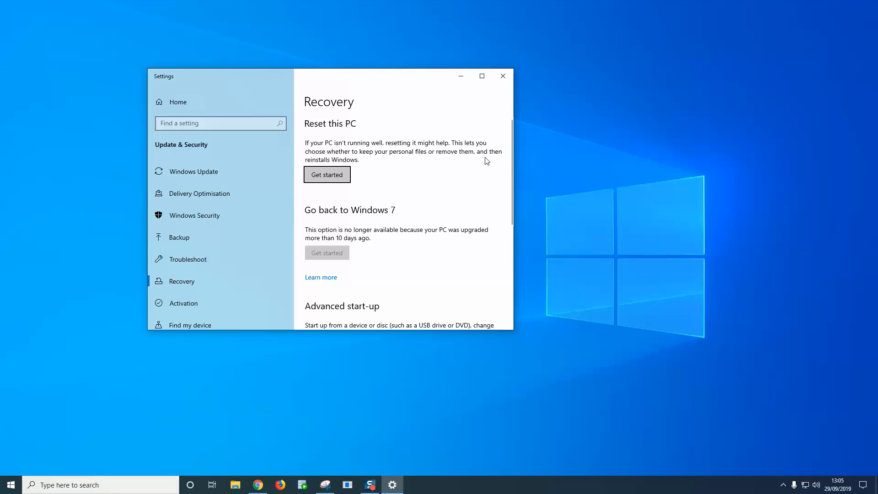
mouse_move(333, 182)
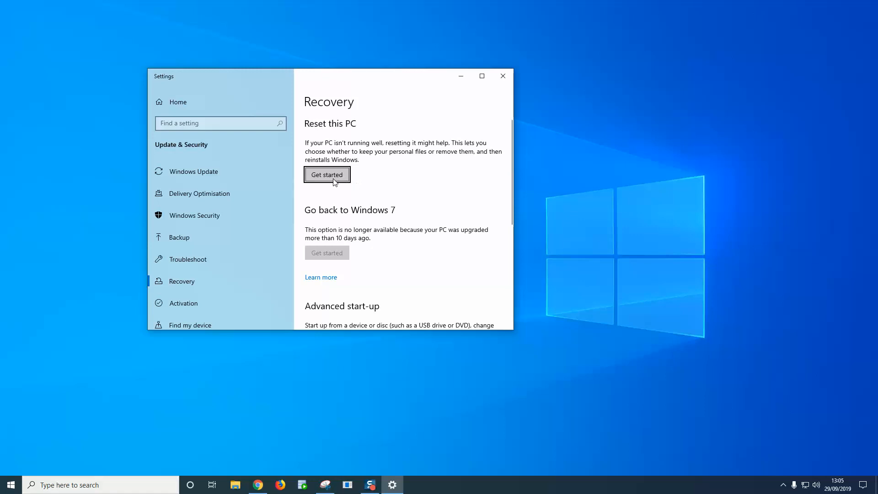
Step: Choose Get started under Reset this PC on the Recovery page
left_click(327, 174)
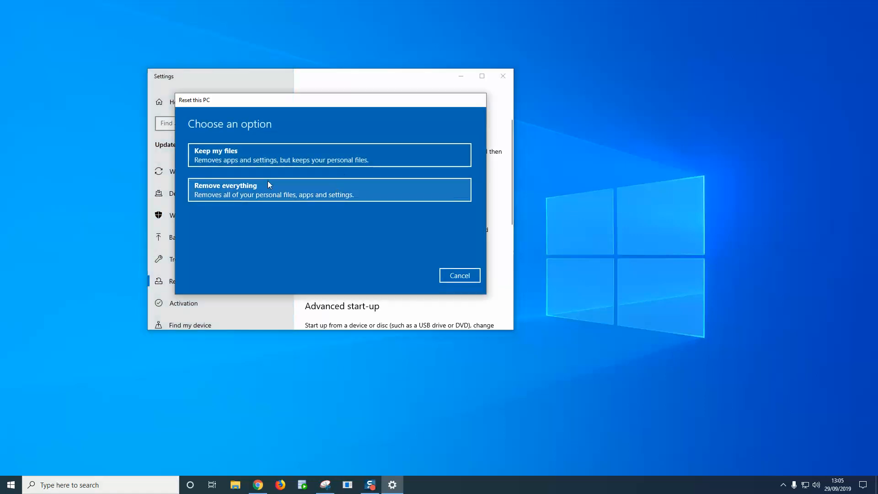
mouse_move(216, 155)
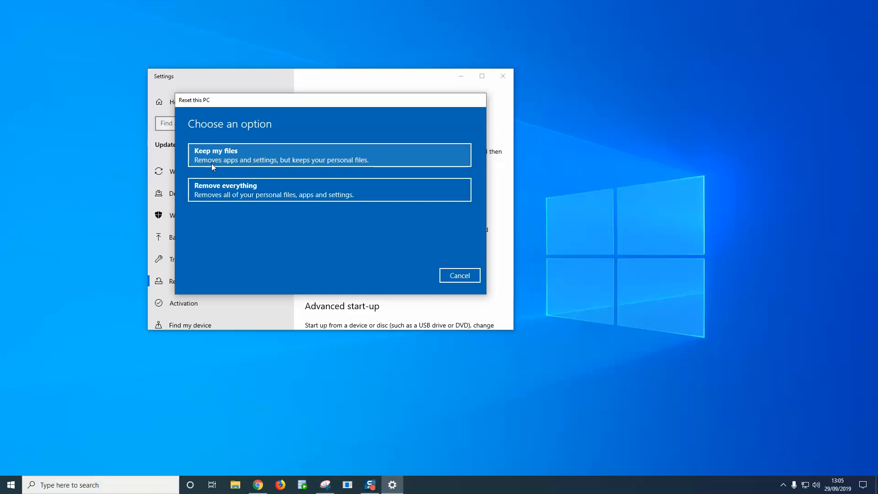
mouse_move(289, 167)
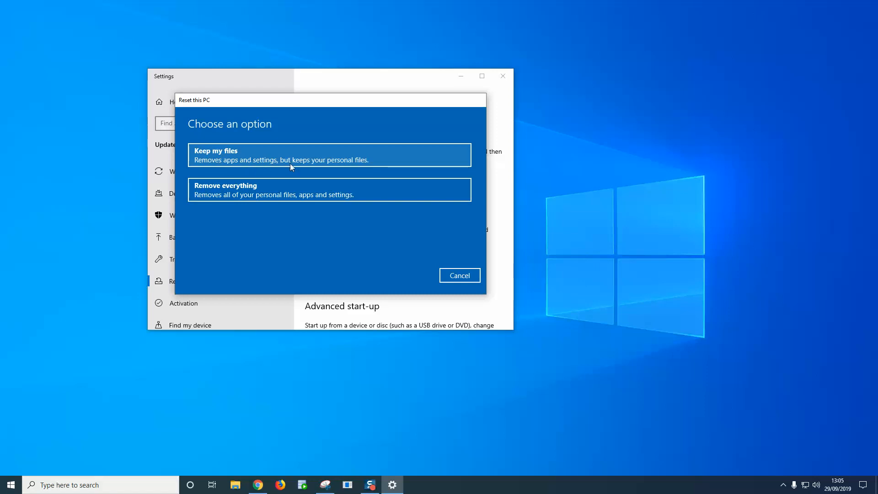
mouse_move(361, 166)
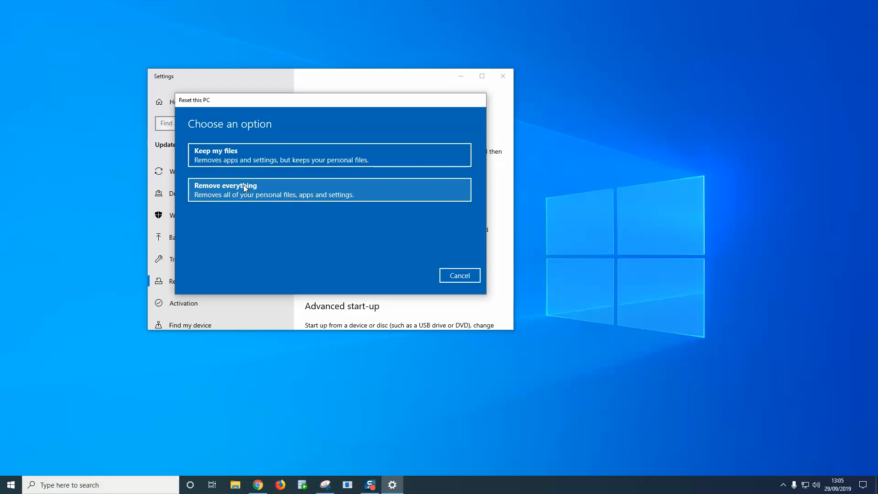
mouse_move(272, 198)
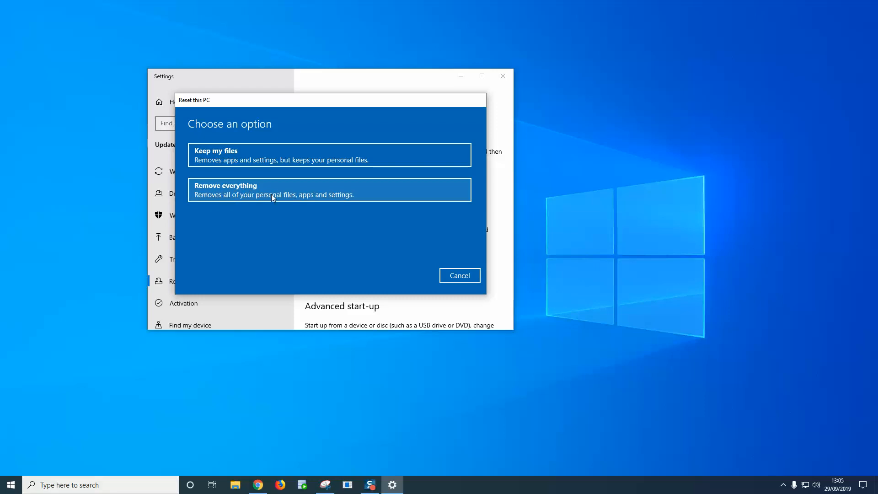
mouse_move(347, 196)
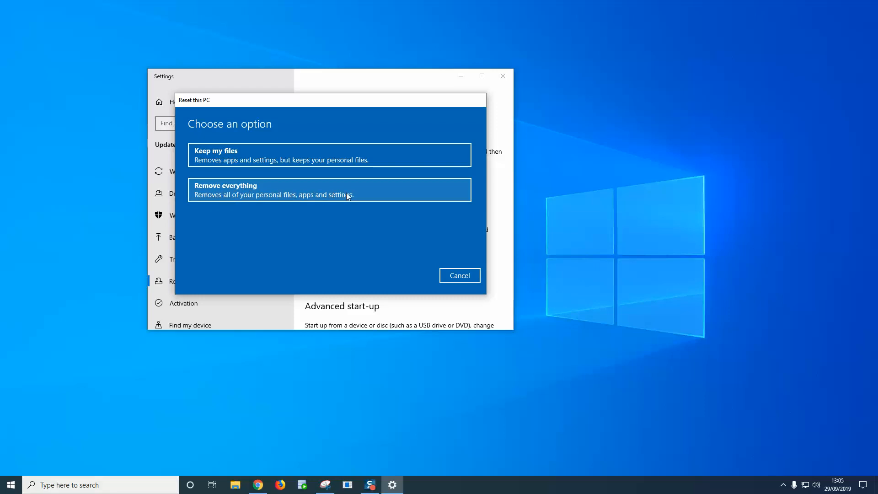
mouse_move(229, 162)
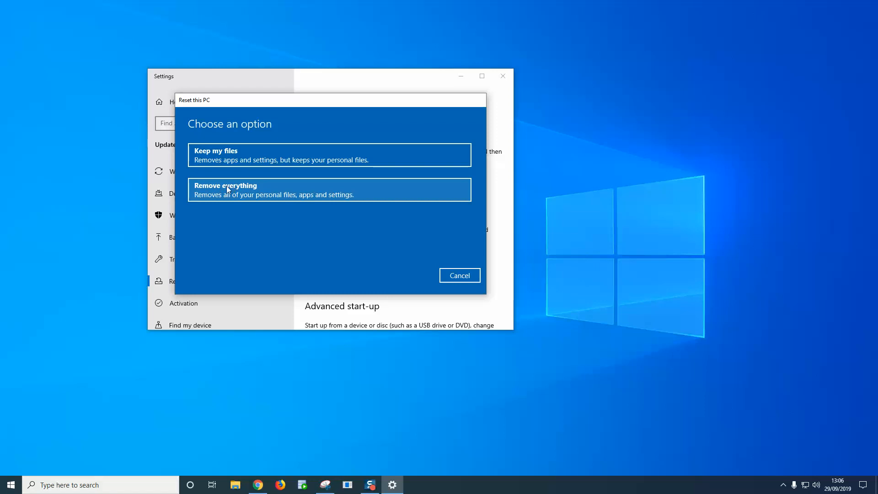
mouse_move(224, 155)
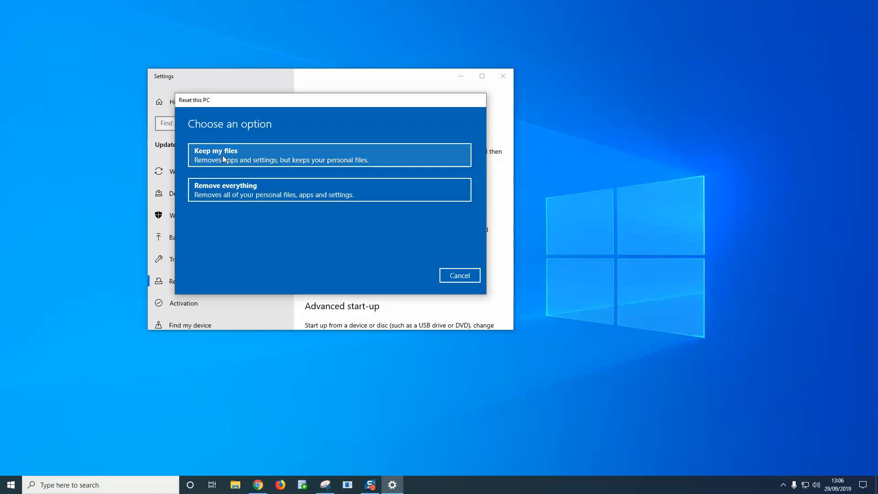
Step: Choose Keep my files, review the list of apps to be removed, then return to the summary
left_click(329, 154)
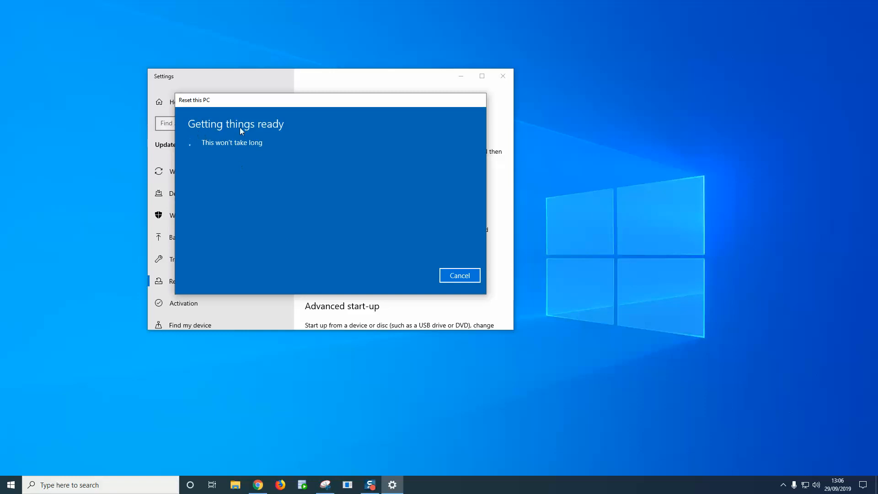
mouse_move(259, 155)
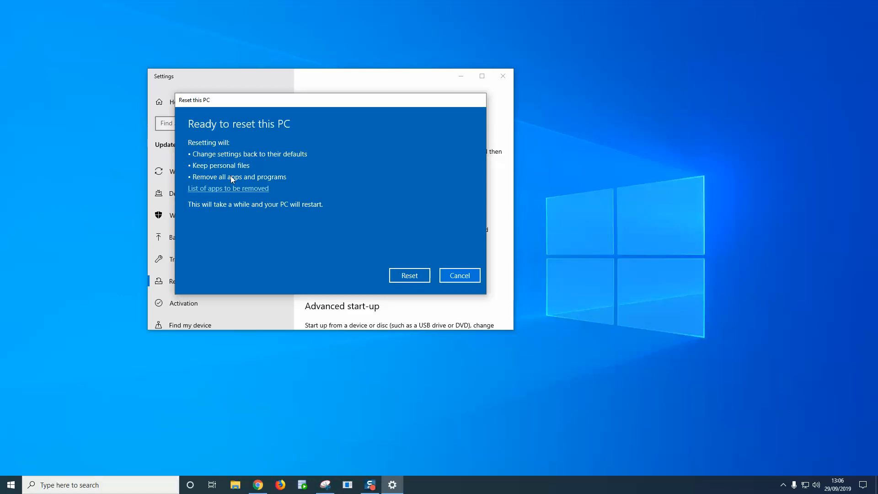
mouse_move(215, 196)
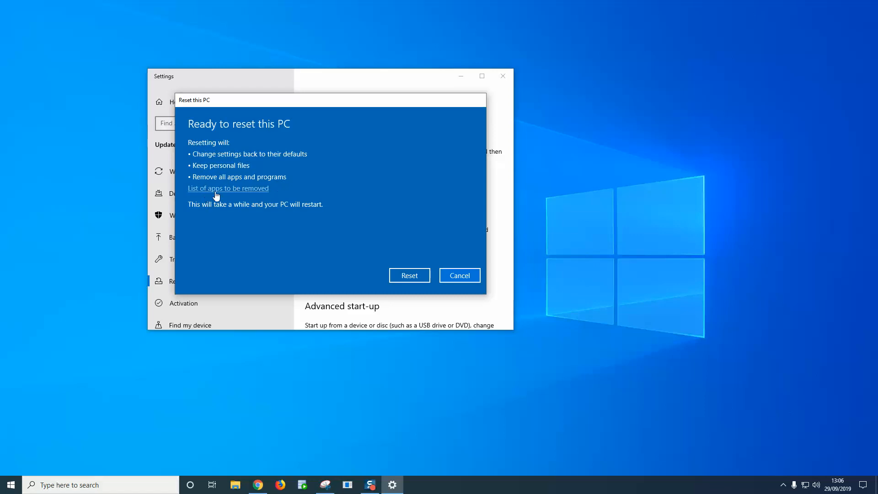
left_click(228, 188)
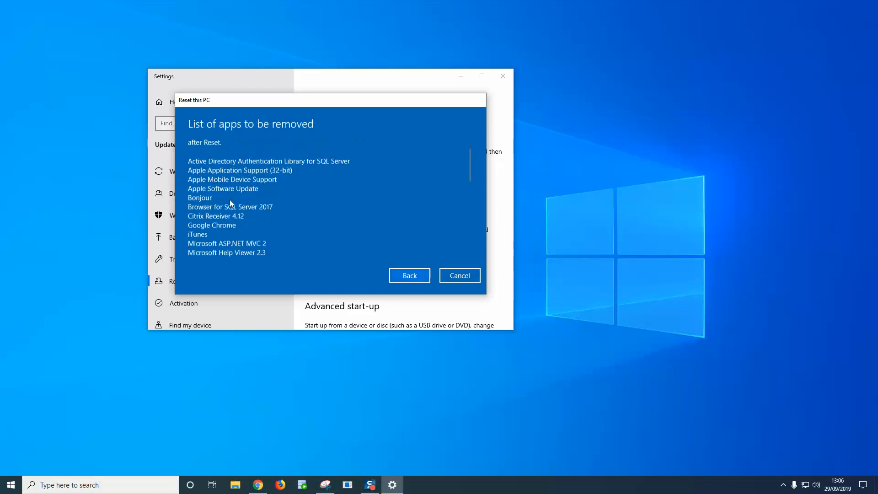
left_click(410, 275)
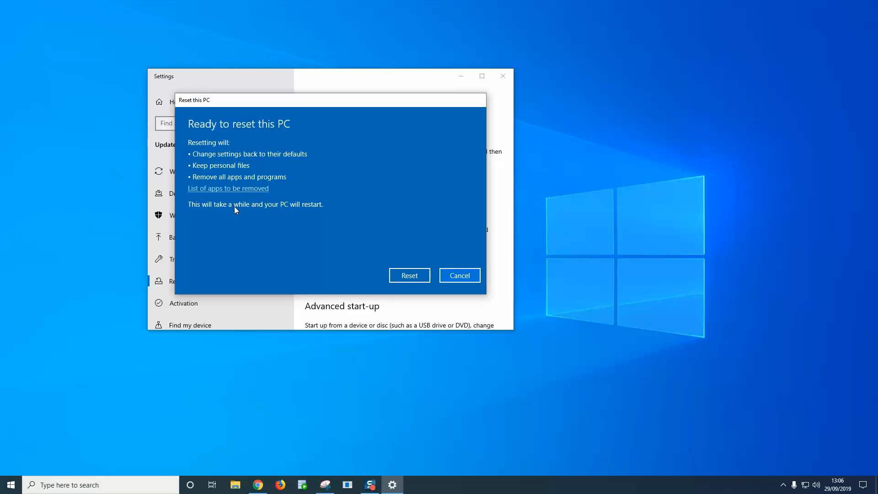
mouse_move(302, 214)
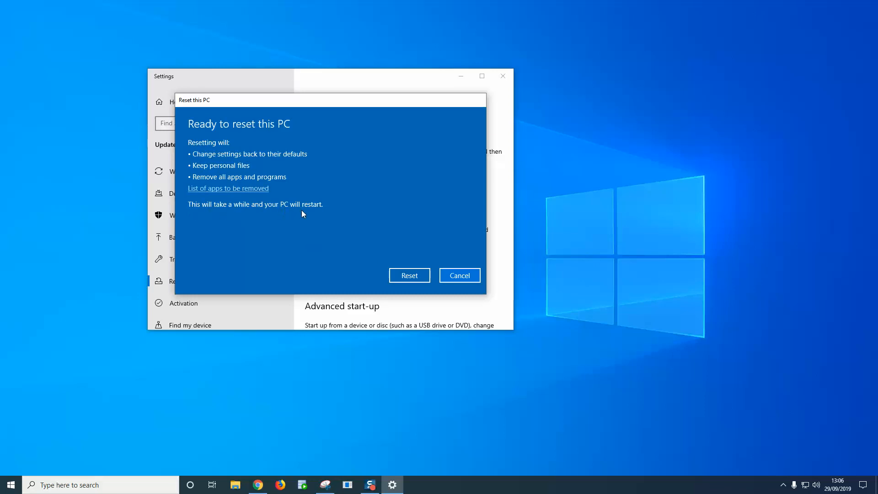
mouse_move(300, 213)
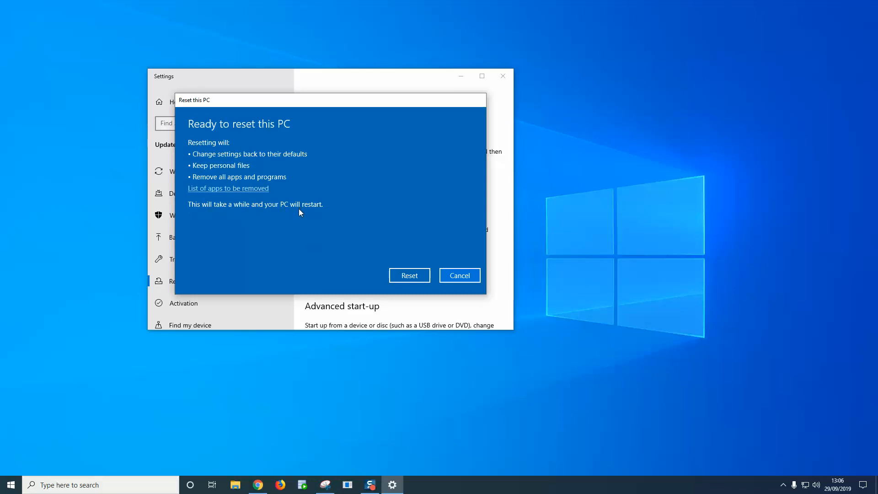
mouse_move(309, 221)
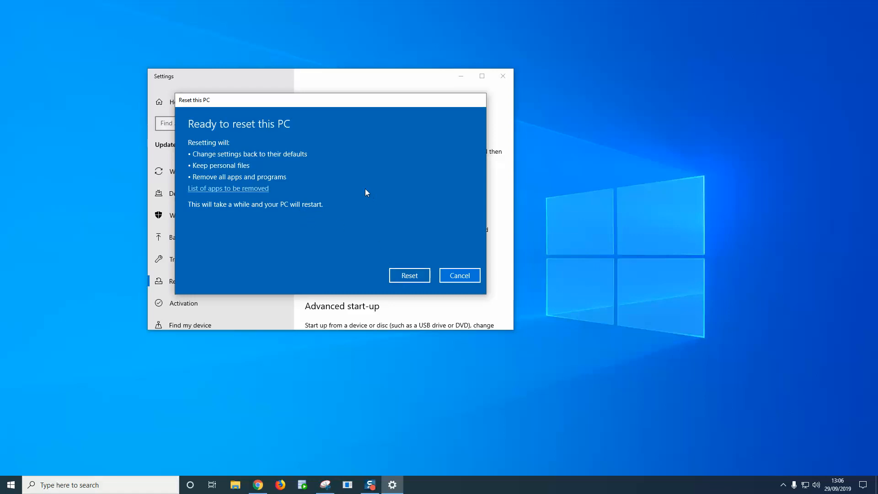
mouse_move(348, 189)
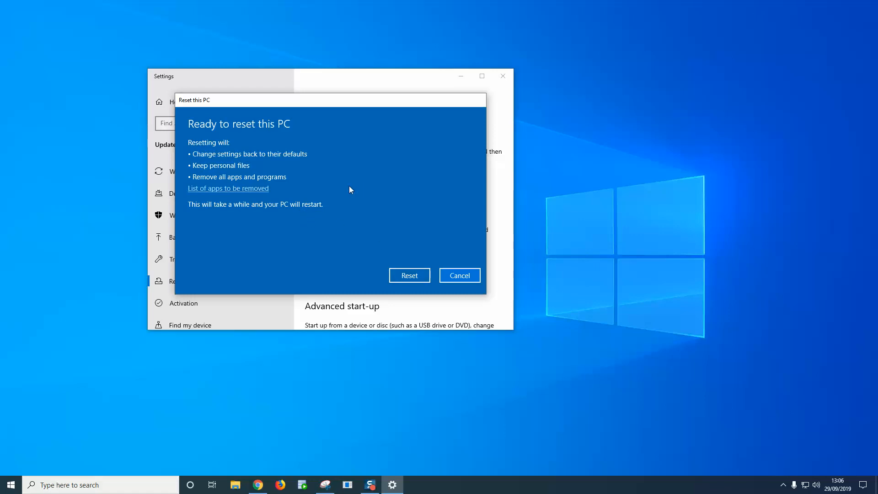